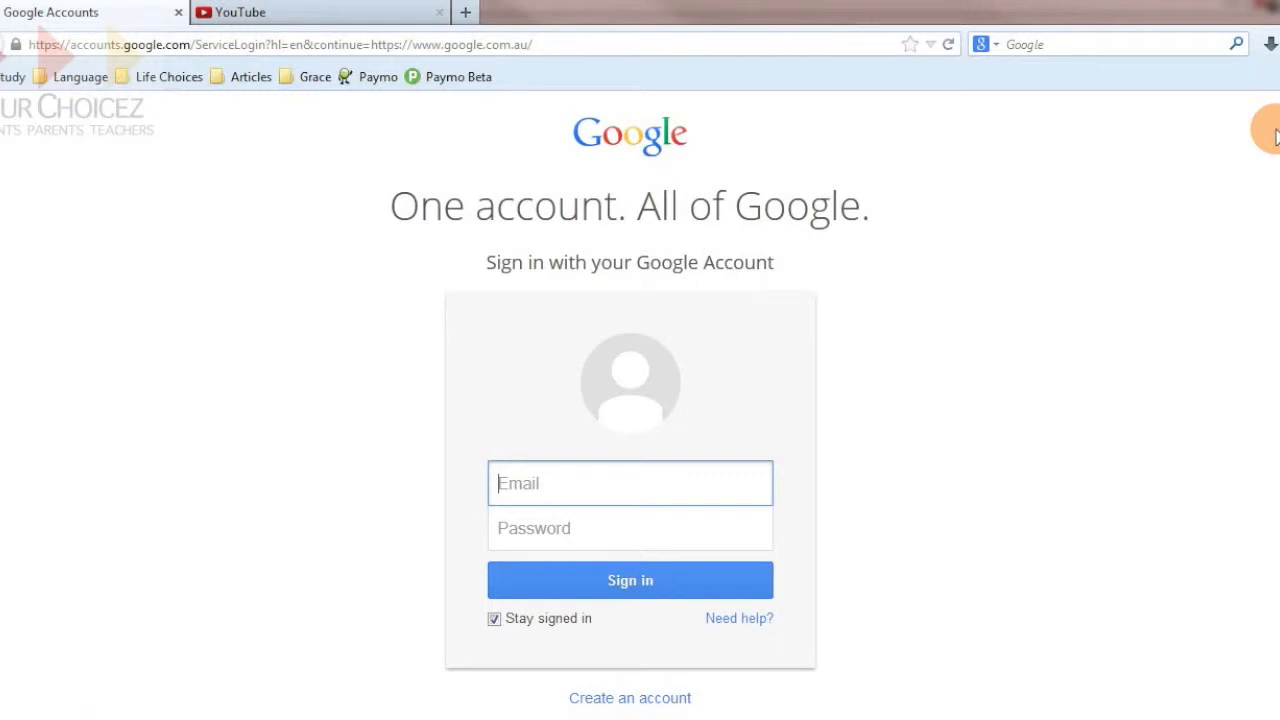
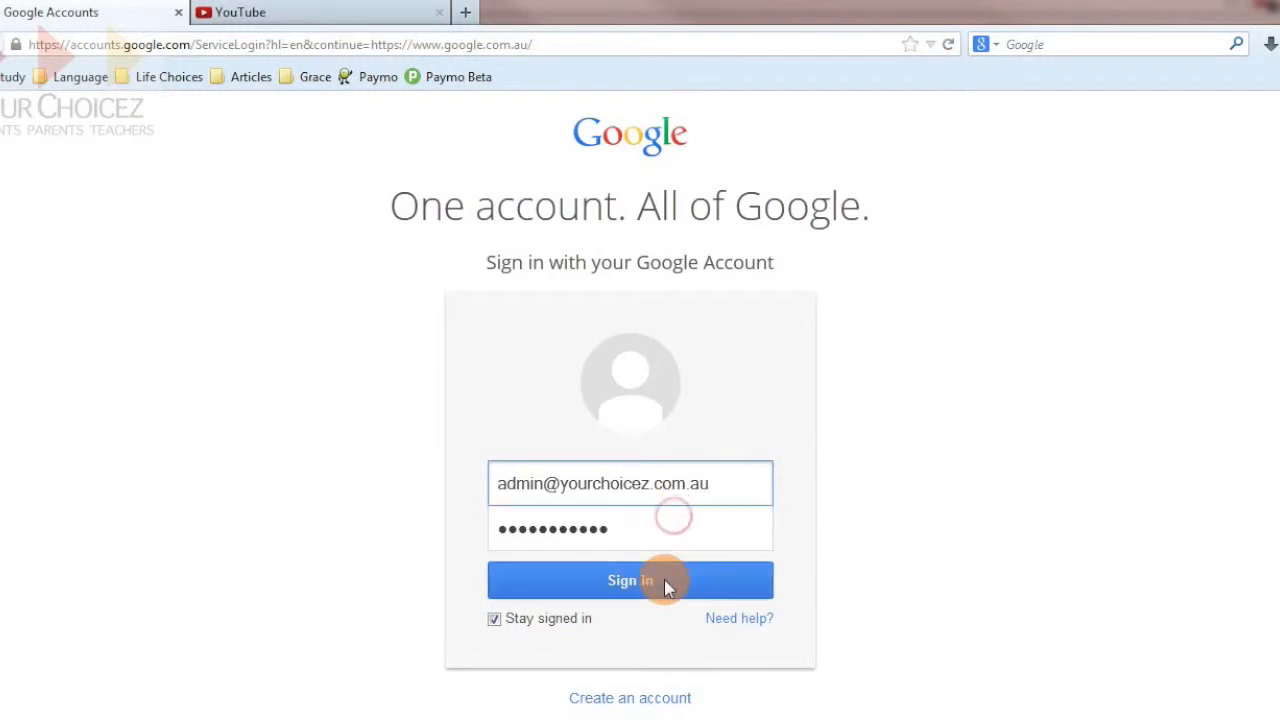
Sign in to the school Google account with its email and password.
{"action": "left_click", "coordinate": [628, 580]}
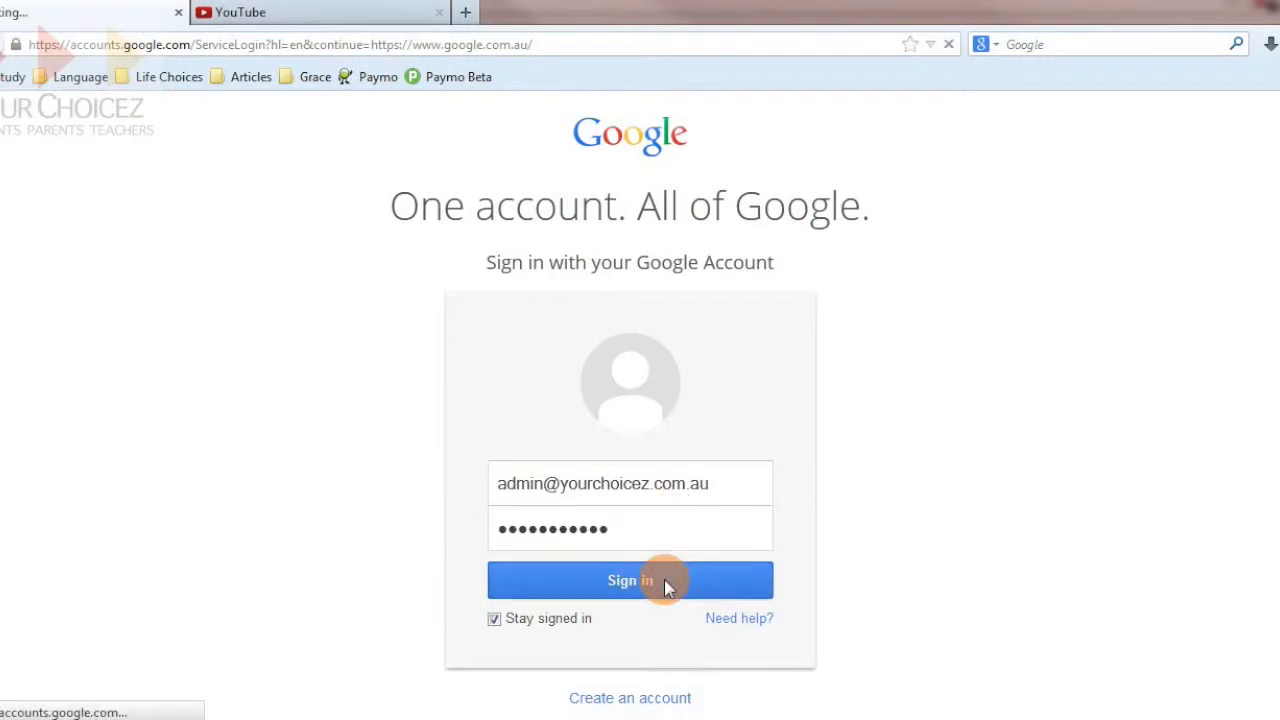
{"action": "left_click", "coordinate": [628, 580]}
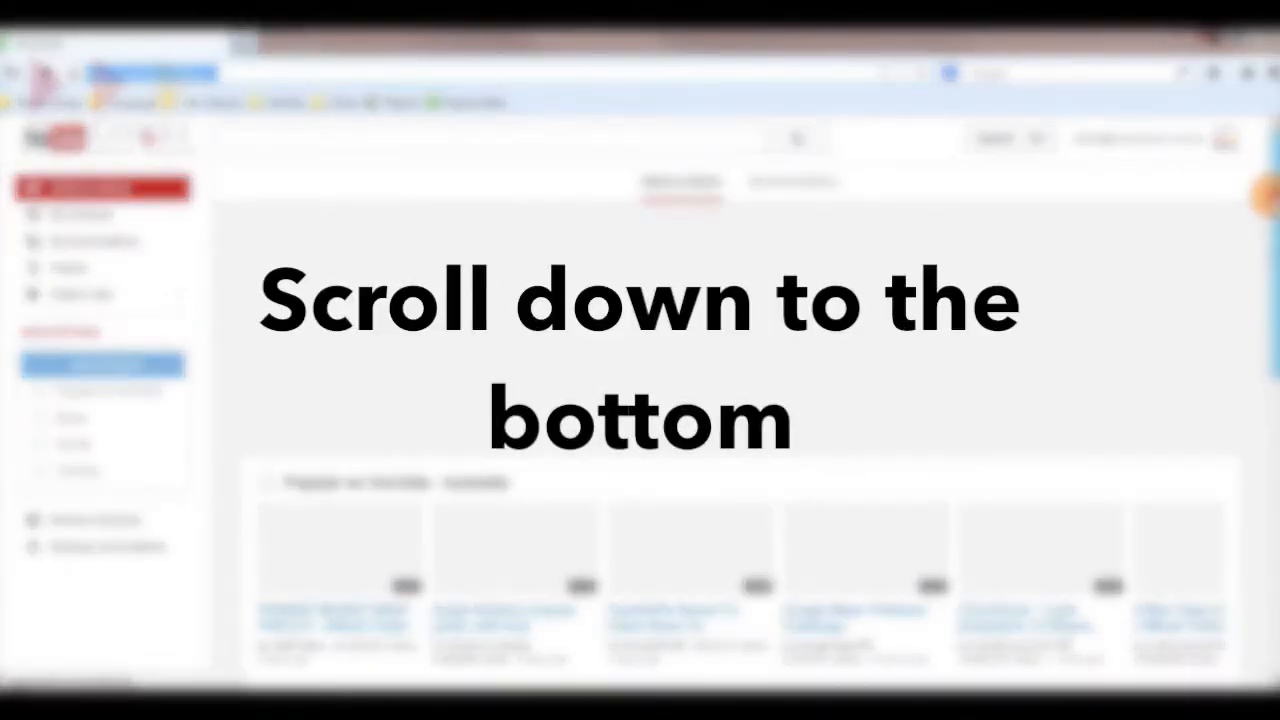
Scroll the YouTube home page down to its footer.
{"action": "scroll", "scroll_direction": "down", "scroll_amount": 3}
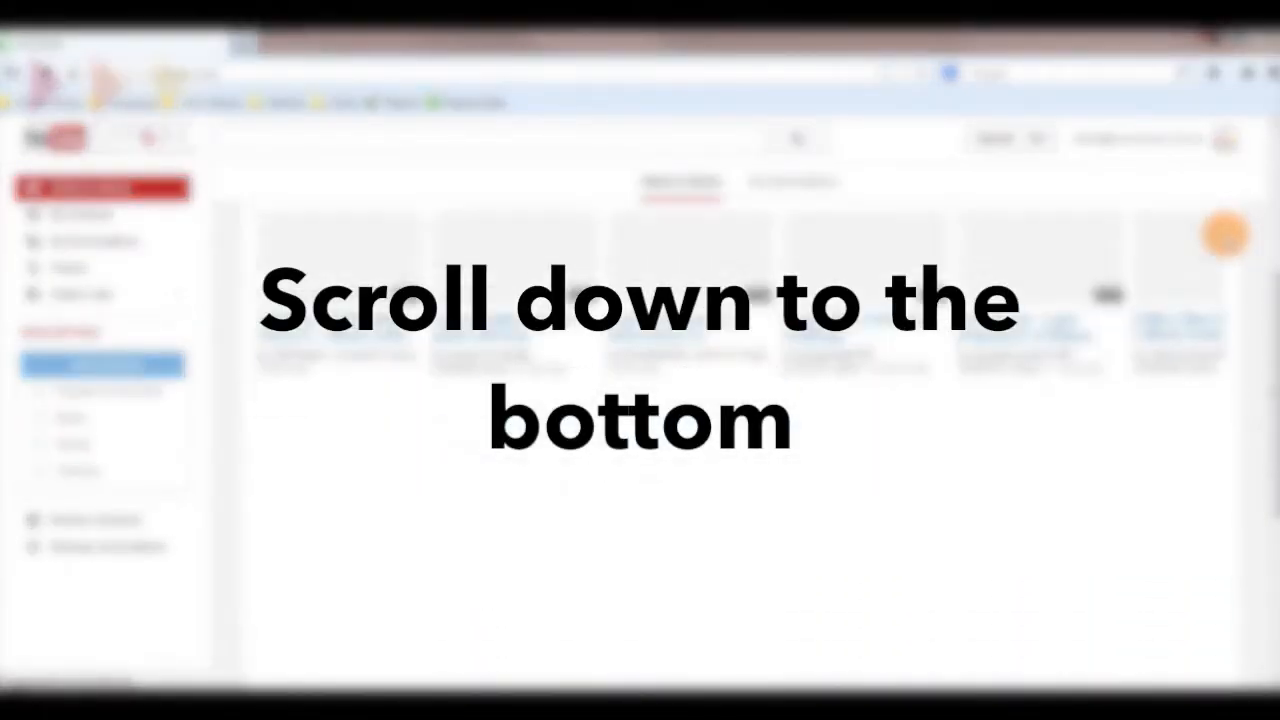
{"action": "scroll", "scroll_direction": "down", "scroll_amount": 3}
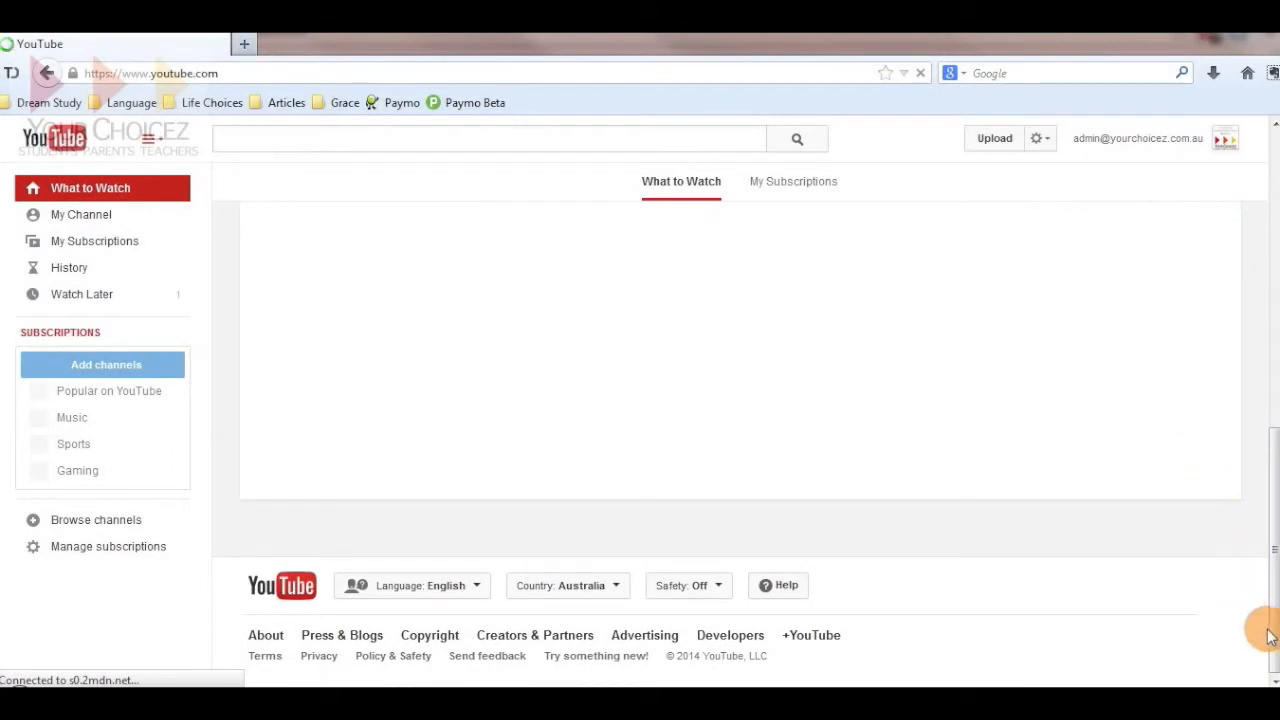
Switch Safety mode to On and choose to lock it on this browser.
{"action": "left_click", "coordinate": [682, 584]}
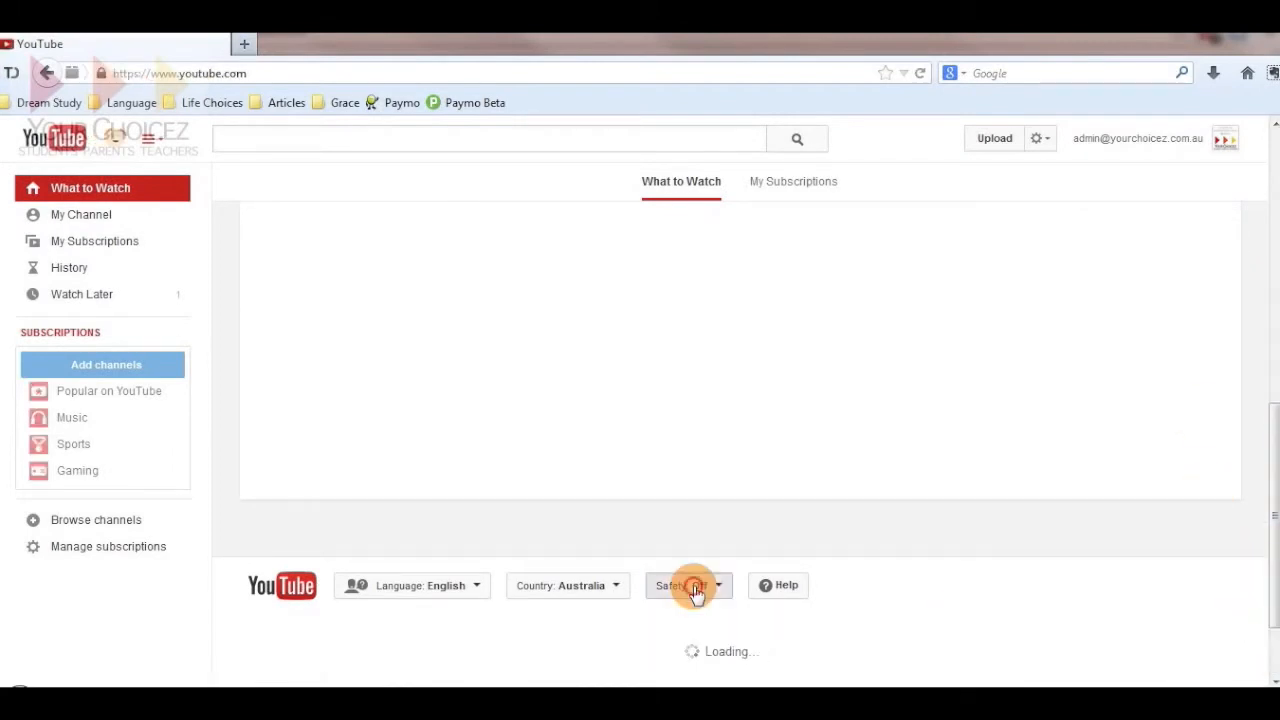
{"action": "left_click", "coordinate": [684, 584]}
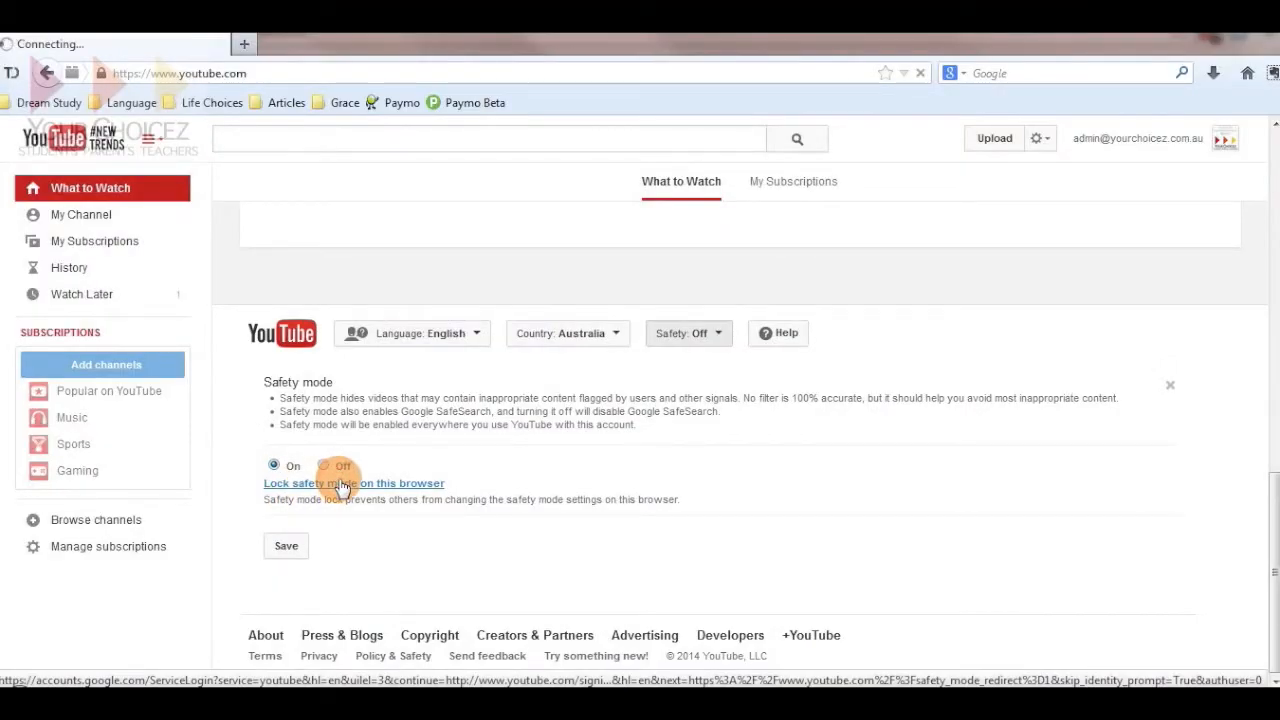
{"action": "left_click", "coordinate": [352, 482]}
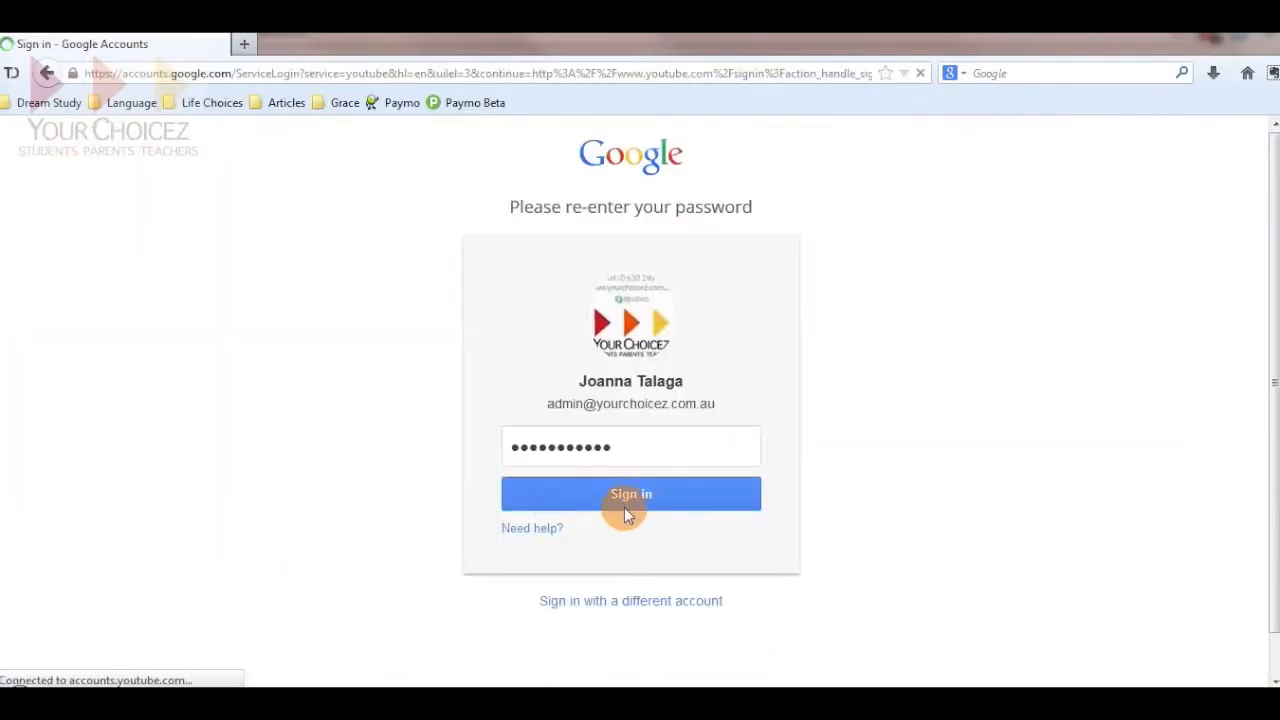
Re-enter and submit the account password to authorise the Safety mode lock.
{"action": "left_click", "coordinate": [630, 492]}
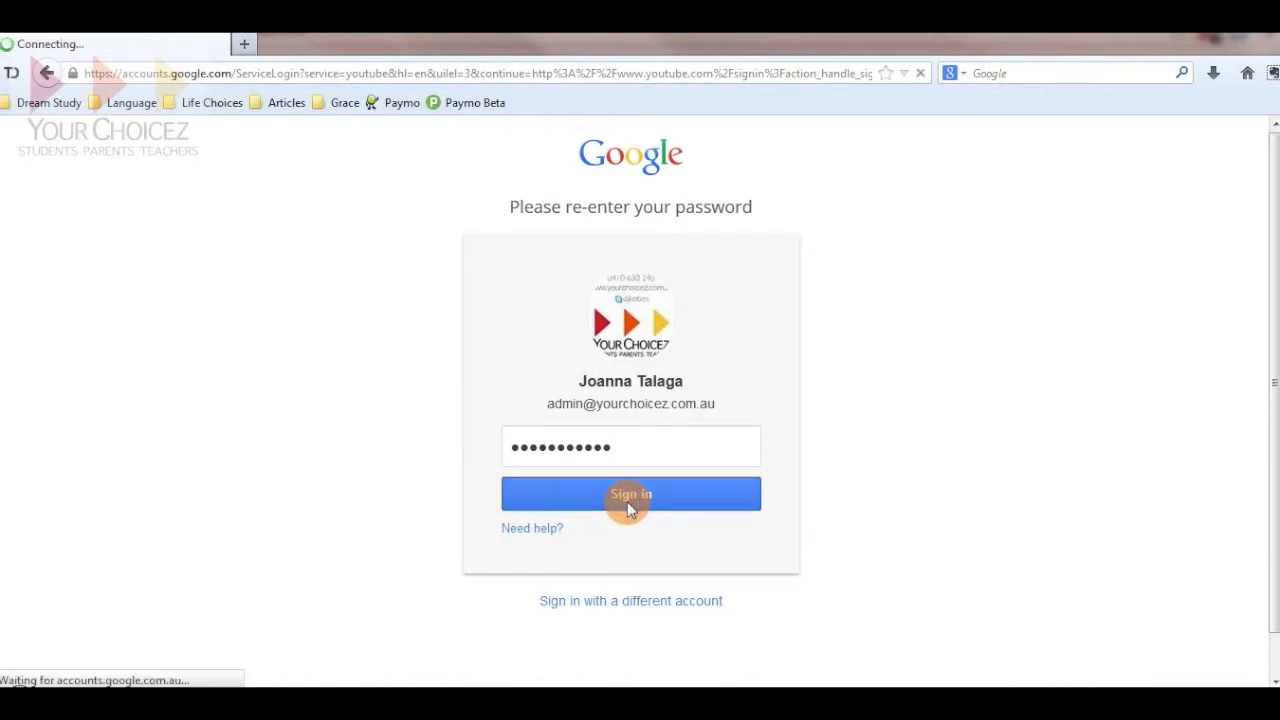
{"action": "left_click", "coordinate": [630, 492]}
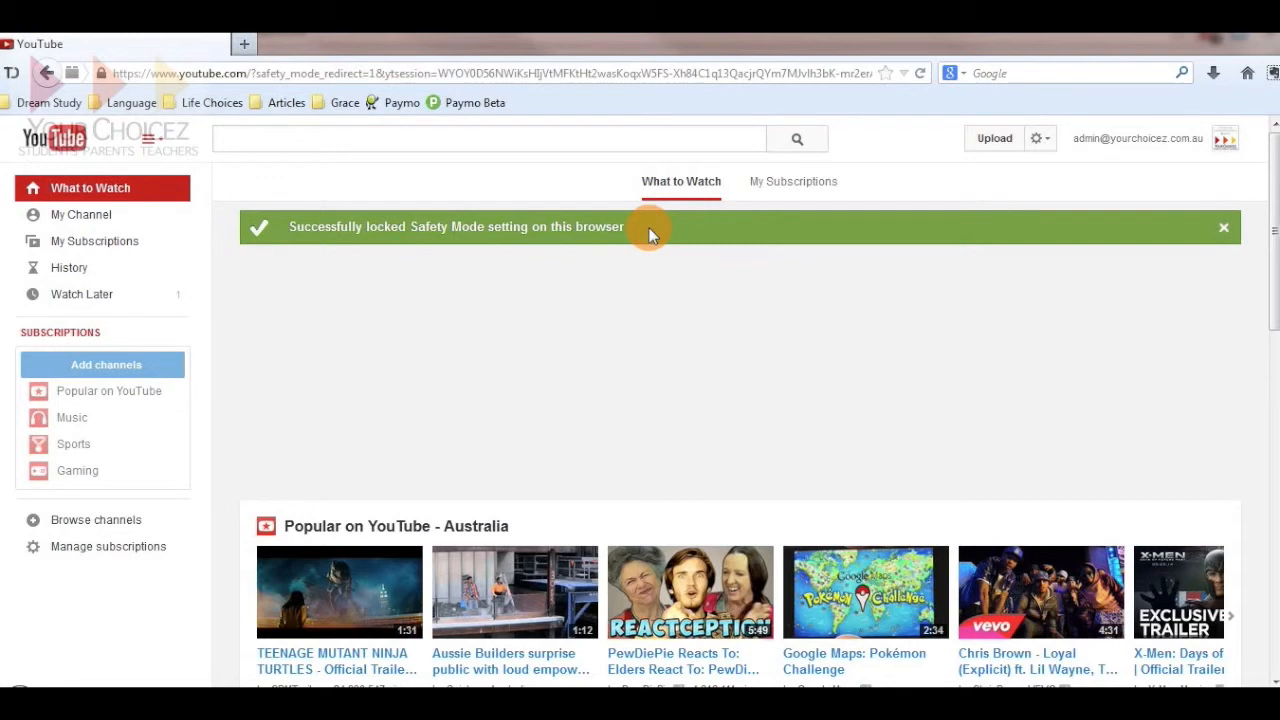
Scroll the YouTube home page to view the 'Successfully locked Safety Mode setting' banner.
{"action": "scroll", "scroll_direction": "down", "scroll_amount": 3}
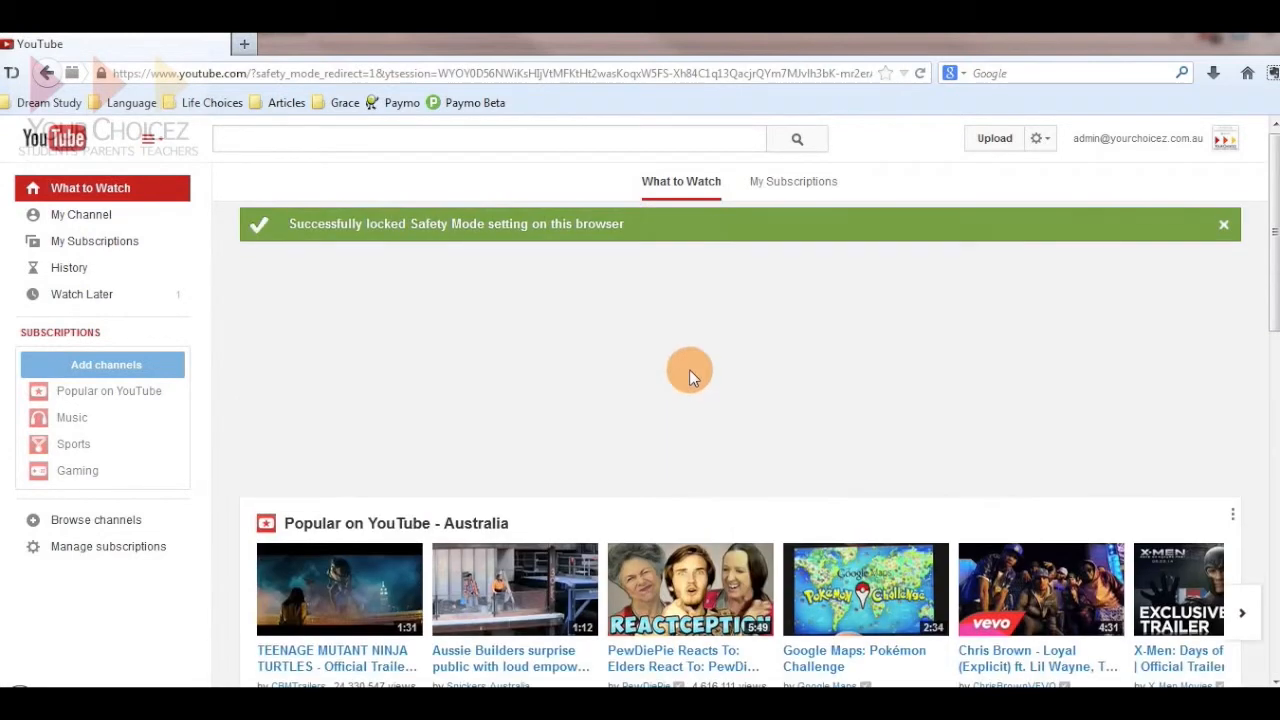
{"action": "mouse_move", "coordinate": [976, 184]}
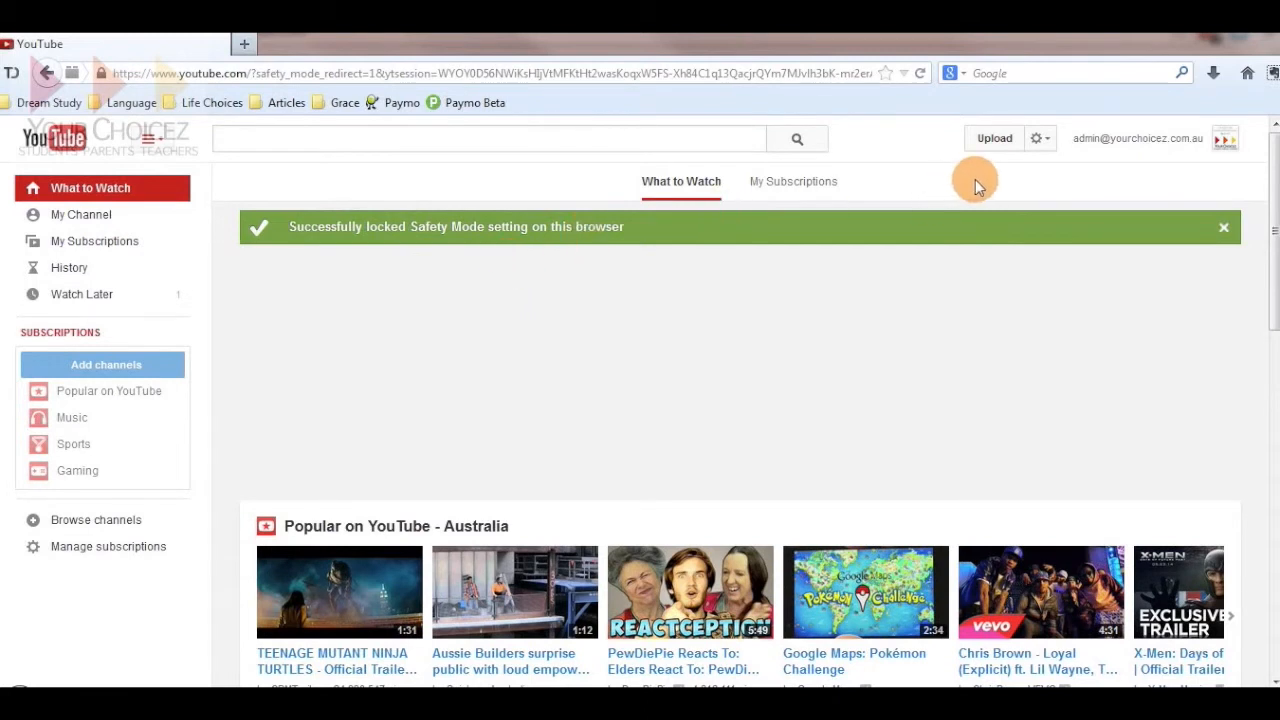